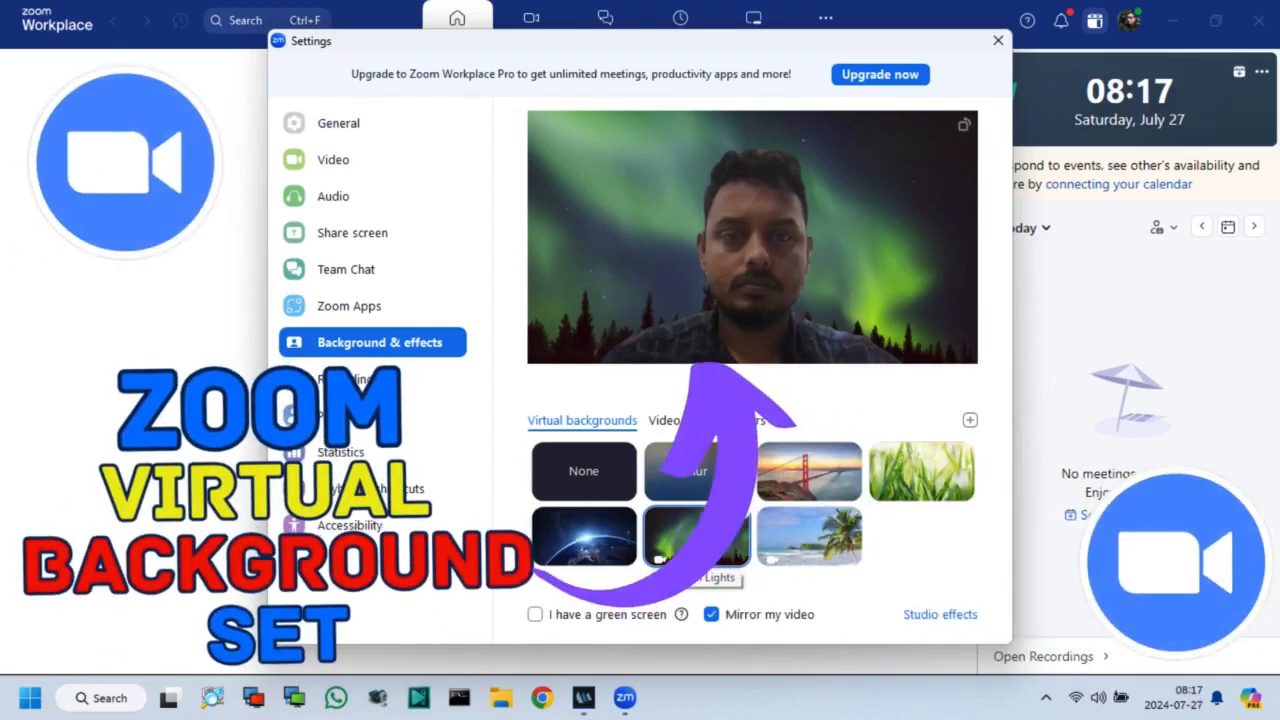
From the Meetings calendar, begin scheduling a new meeting with the + button
{"action": "left_click", "coordinate": [997, 40]}
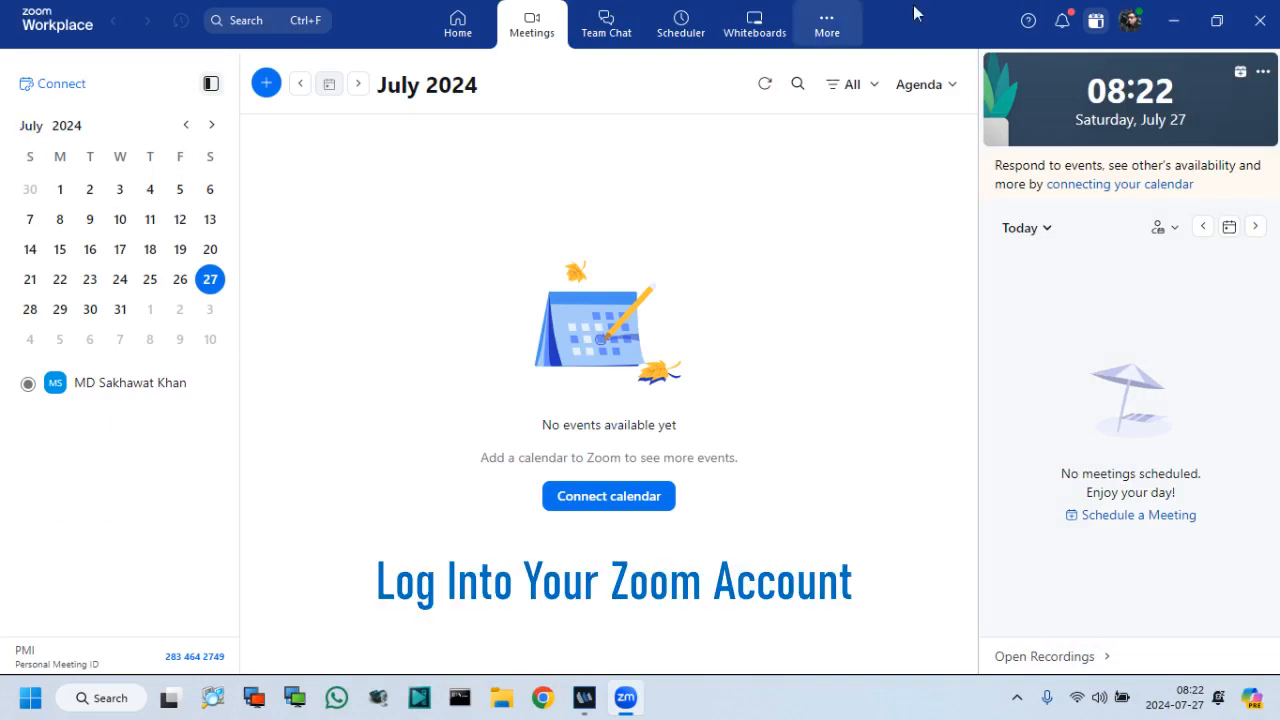
{"action": "left_click", "coordinate": [1131, 20]}
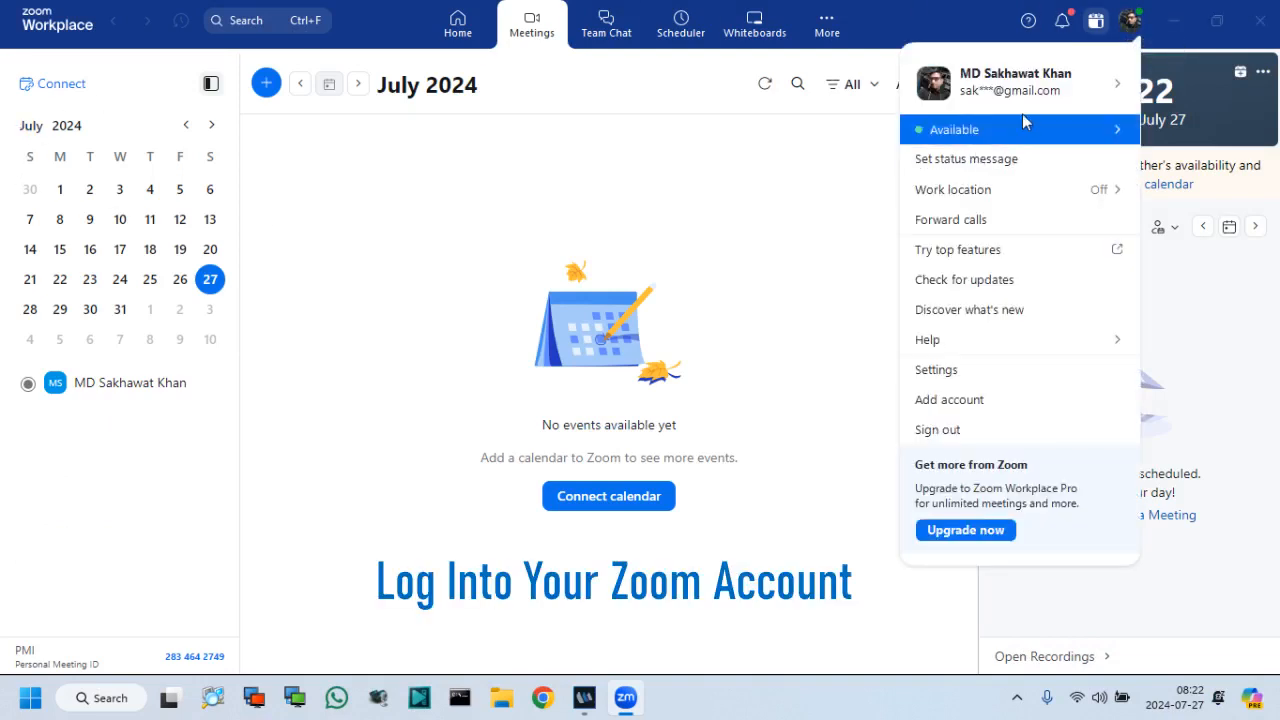
{"action": "left_click", "coordinate": [575, 175]}
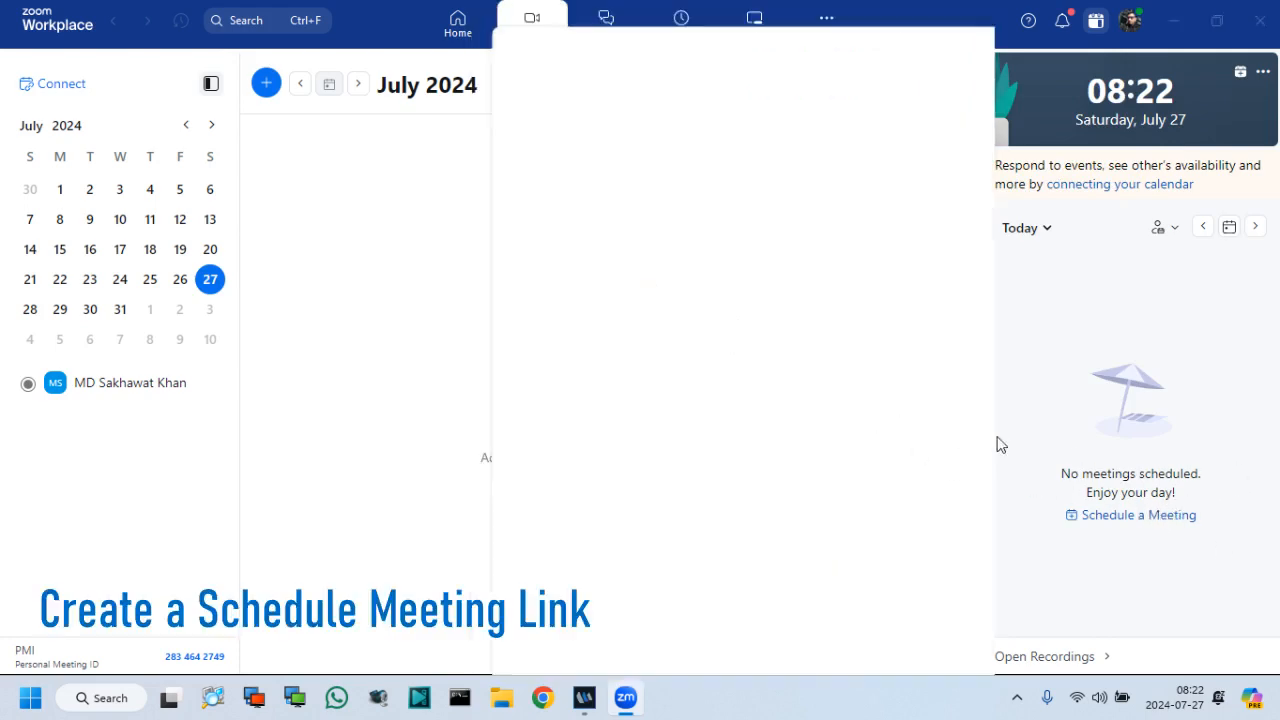
Save a meeting for today, 08:30–09:00, keeping the default title and settings
{"action": "left_click", "coordinate": [265, 83]}
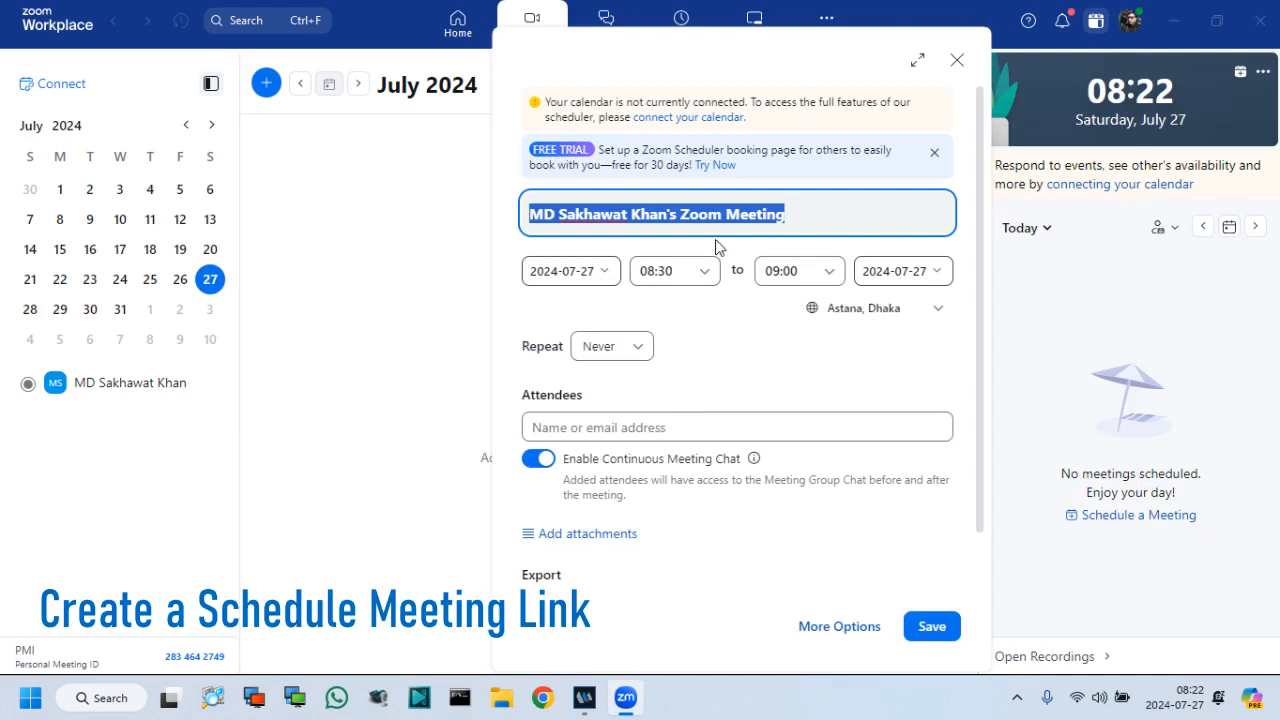
{"action": "left_click", "coordinate": [931, 626]}
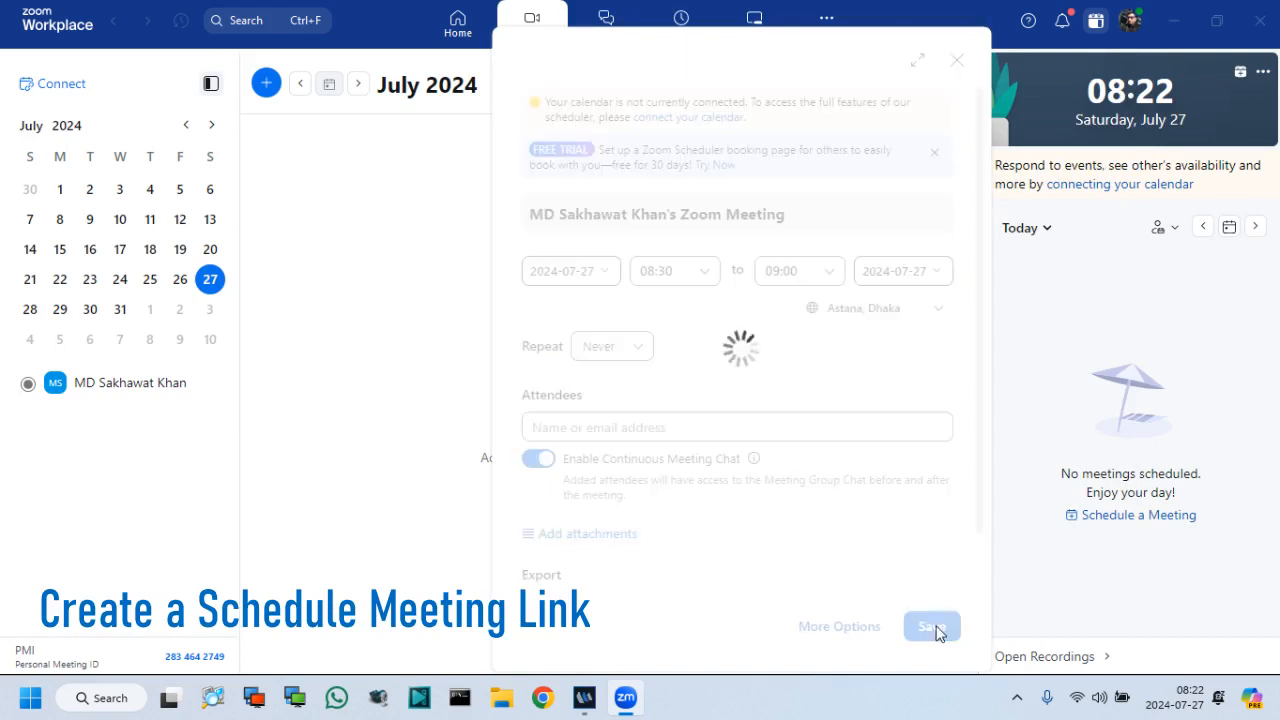
{"action": "left_click", "coordinate": [930, 626]}
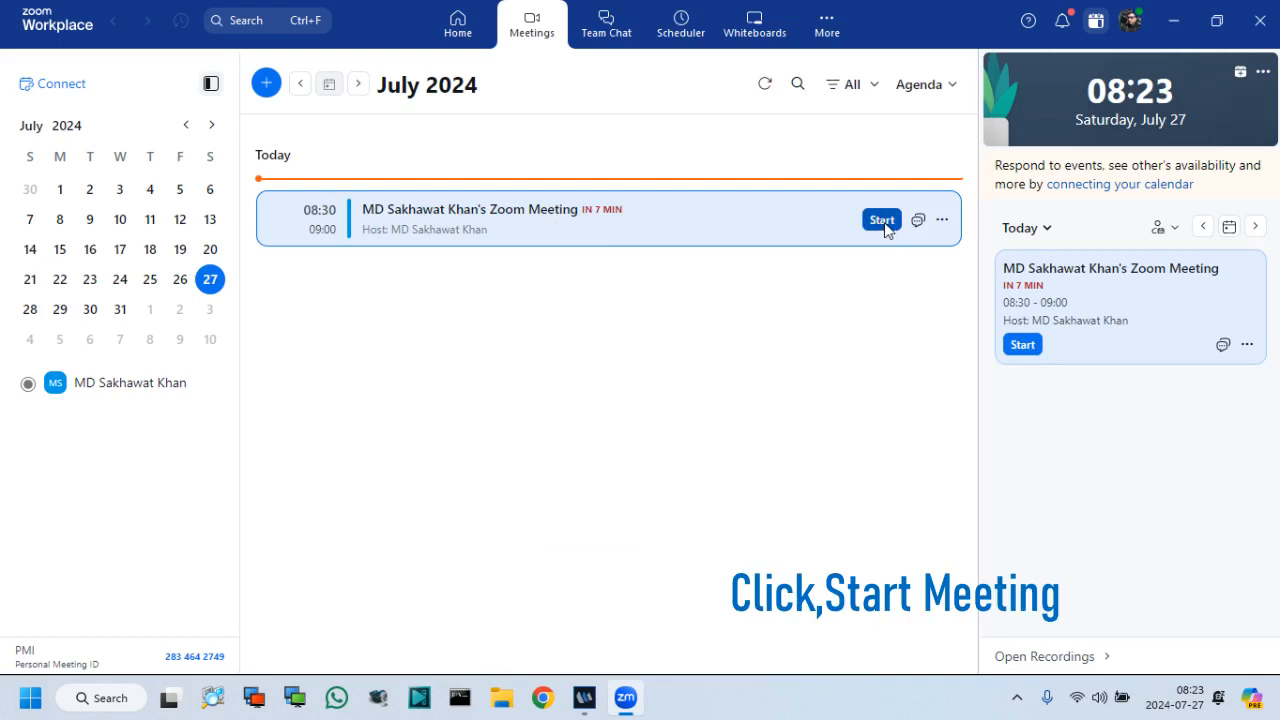
Start today's meeting, test the camera on and off, then minimise the window
{"action": "left_click", "coordinate": [881, 219]}
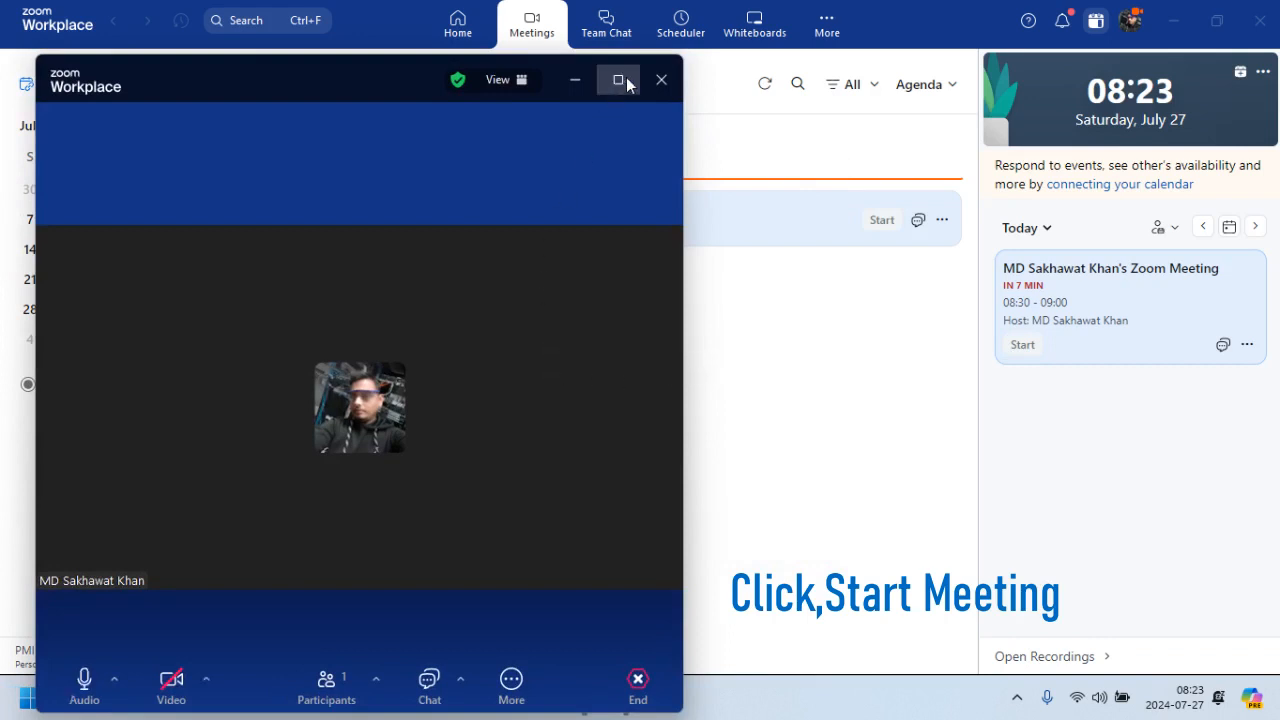
{"action": "mouse_move", "coordinate": [525, 275]}
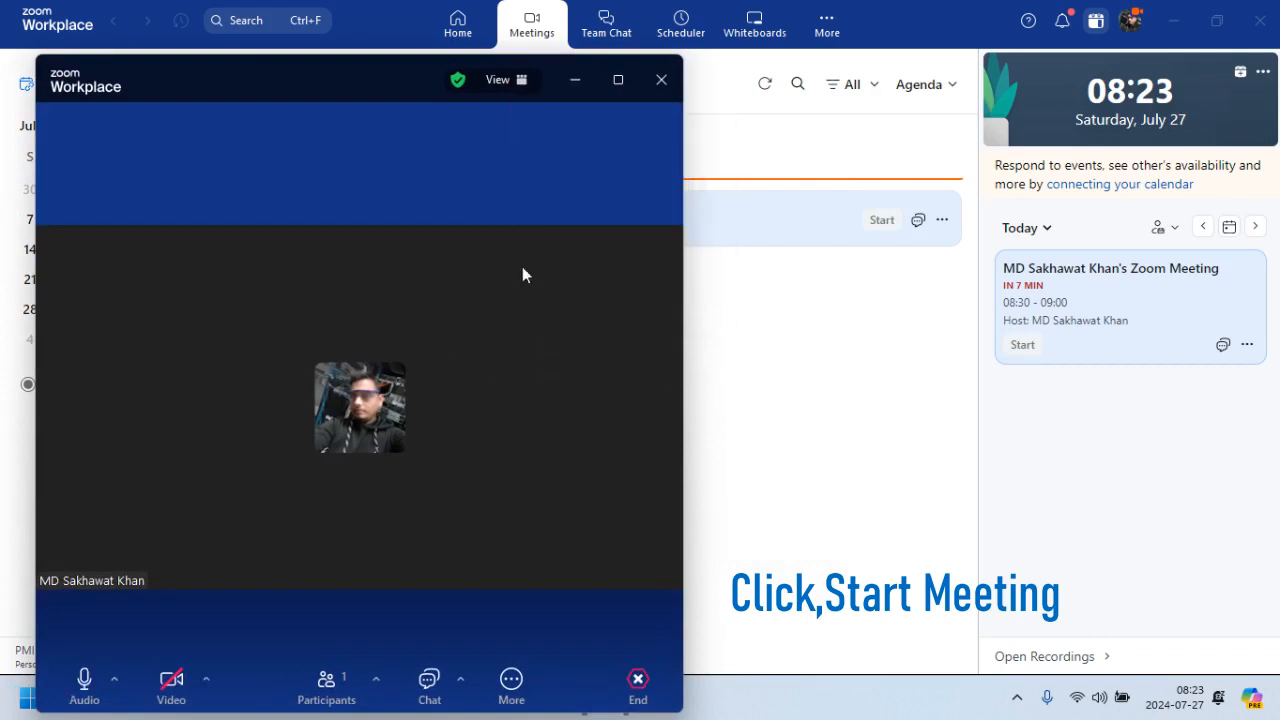
{"action": "left_click_drag", "start_coordinate": [360, 80], "coordinate": [578, 55]}
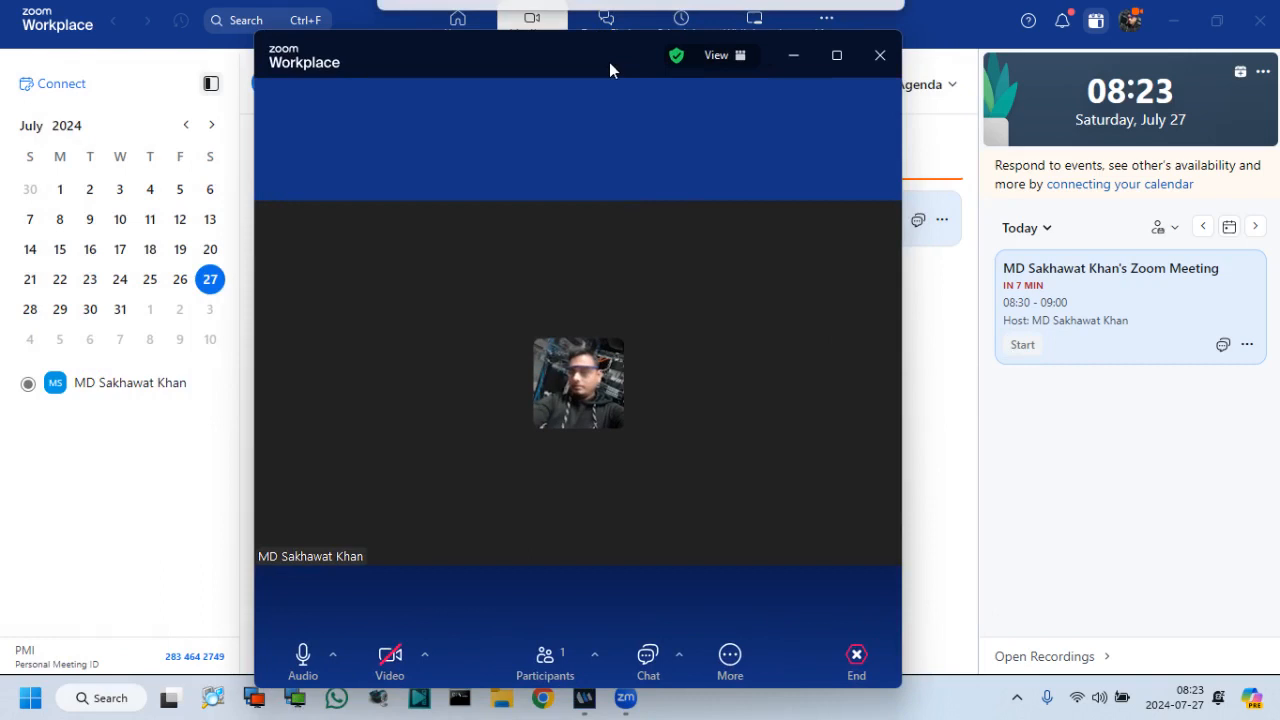
{"action": "mouse_move", "coordinate": [389, 655]}
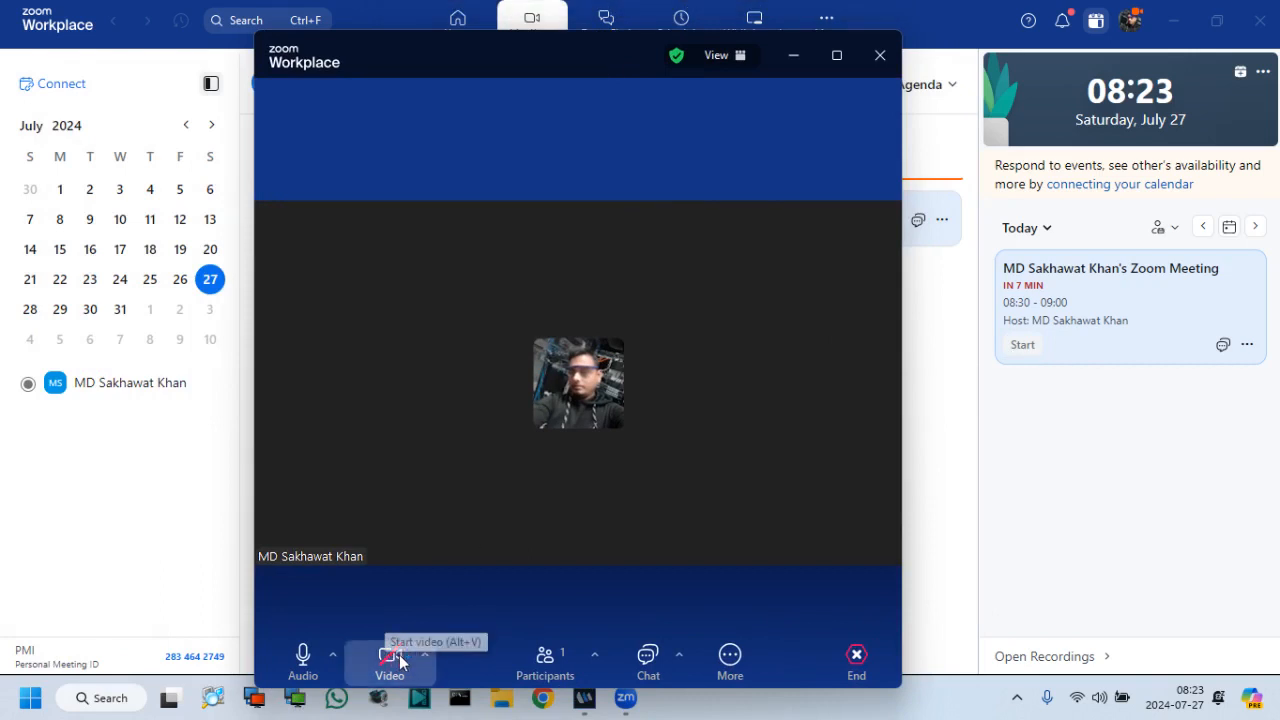
{"action": "left_click", "coordinate": [389, 660]}
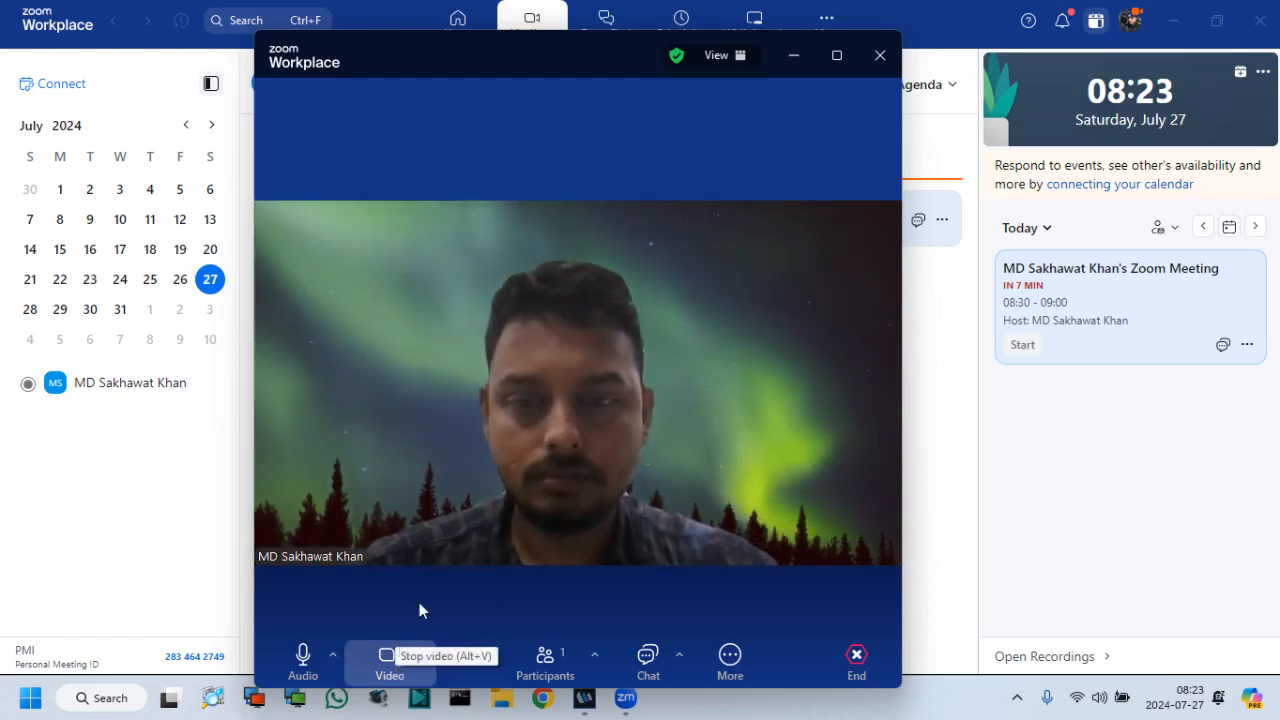
{"action": "left_click", "coordinate": [389, 660]}
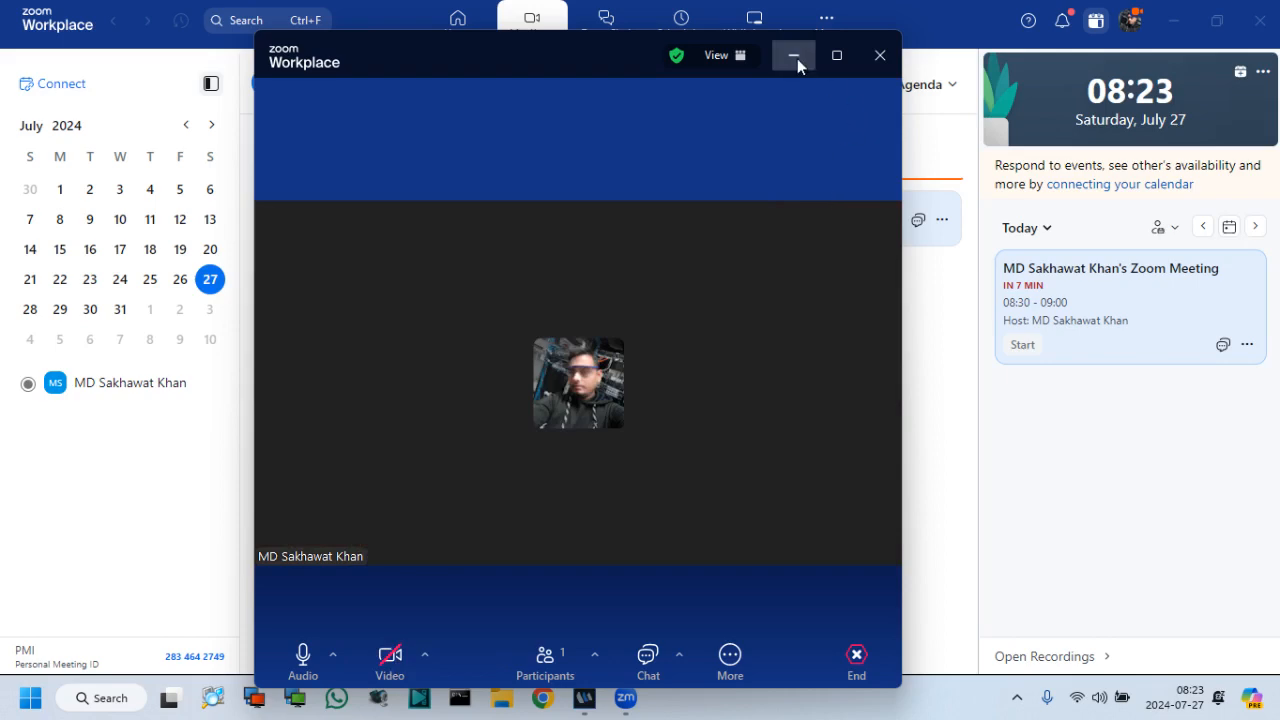
{"action": "left_click", "coordinate": [793, 55]}
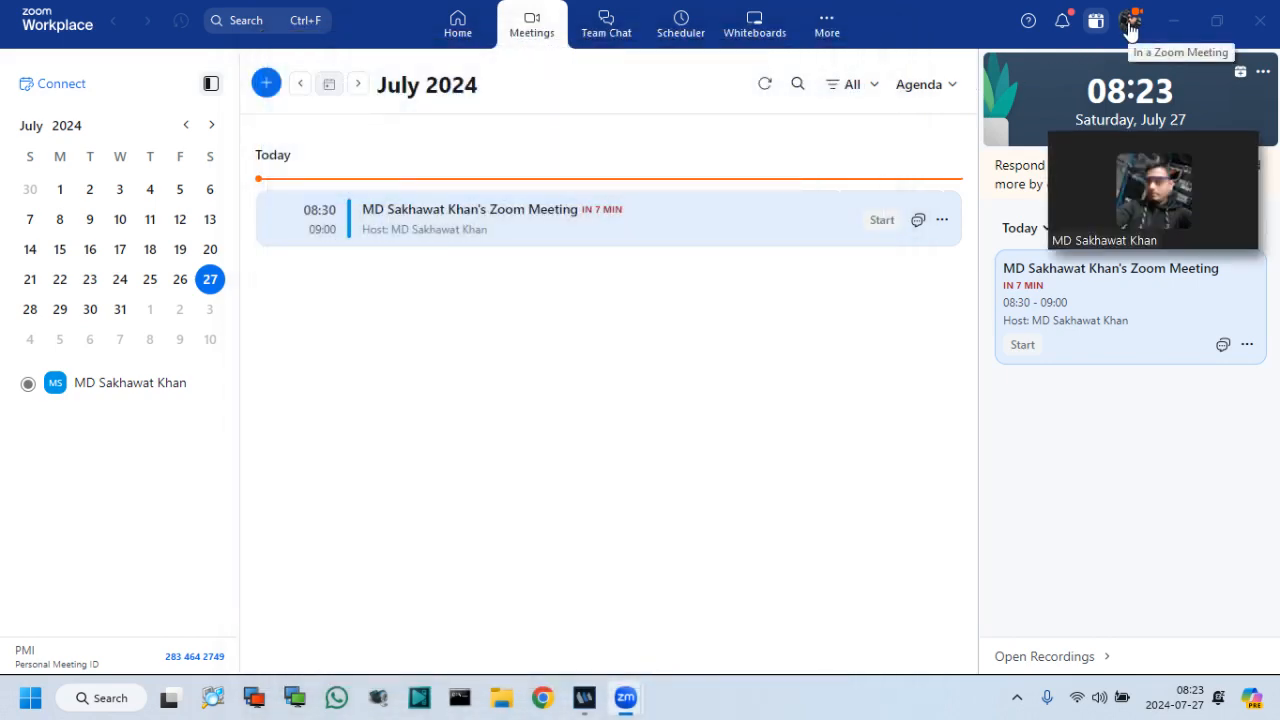
Open Settings from the profile menu while the meeting keeps running
{"action": "left_click", "coordinate": [1131, 20]}
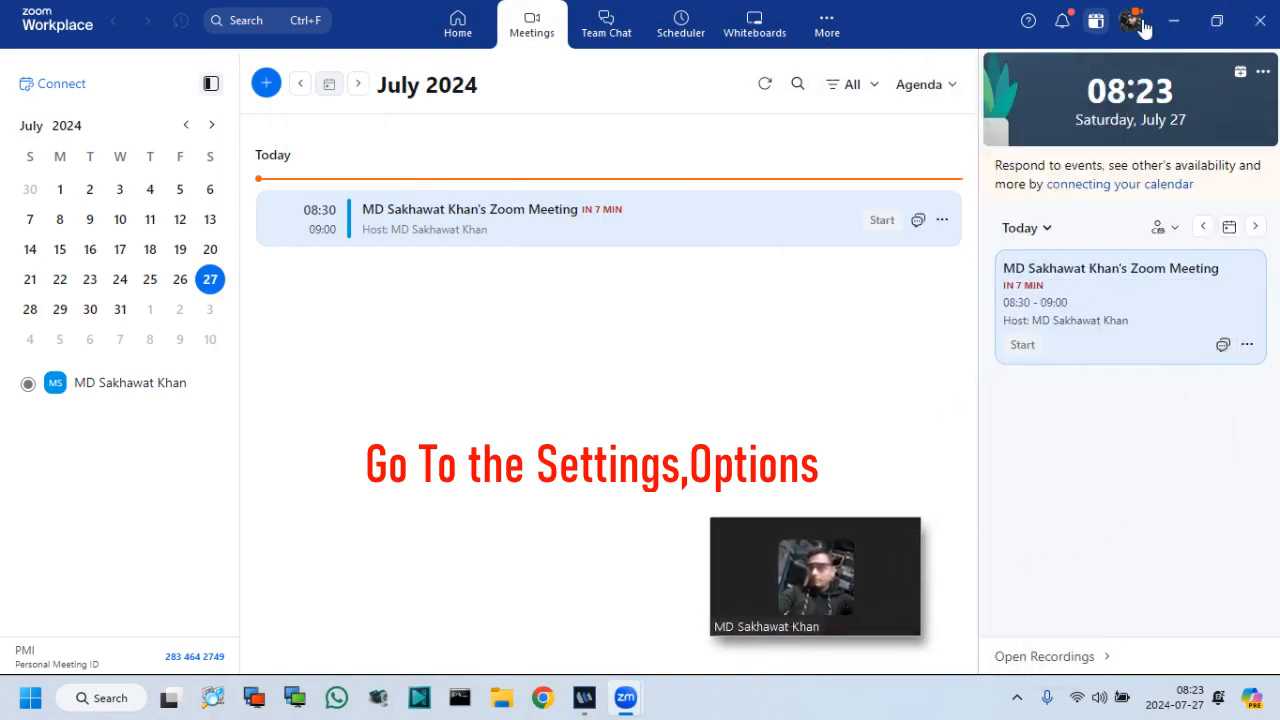
{"action": "left_click", "coordinate": [1131, 20]}
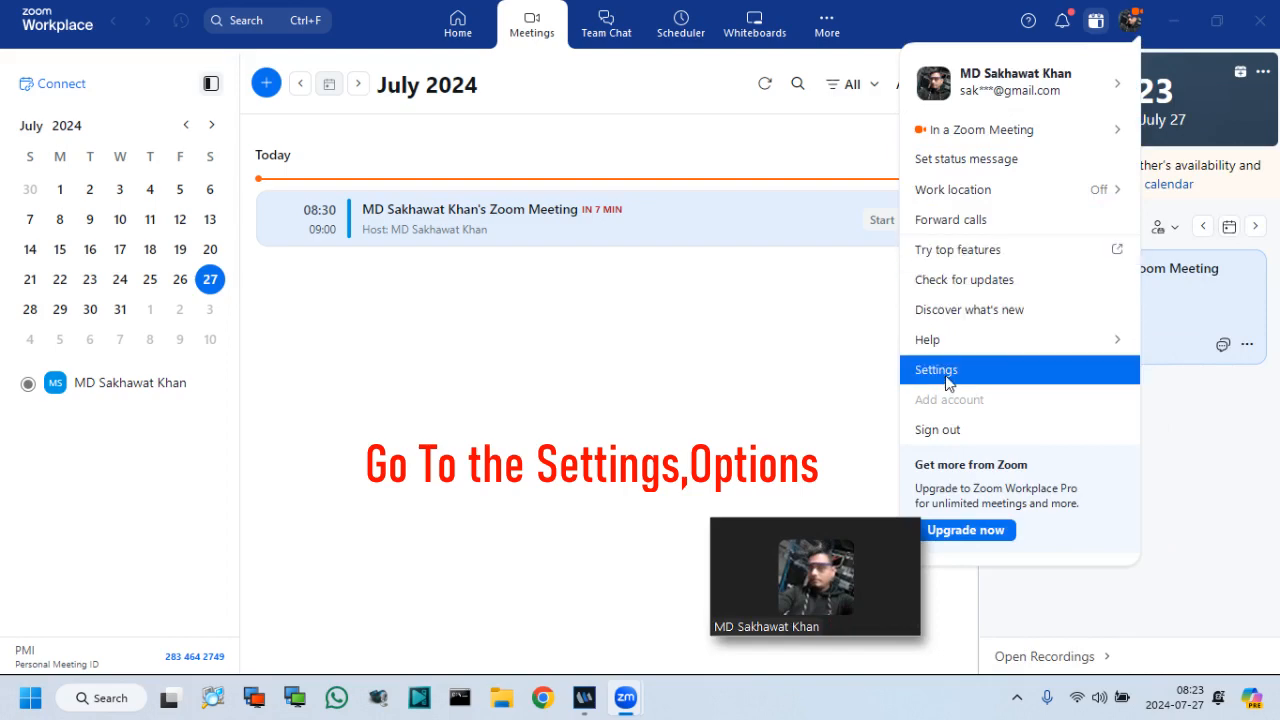
{"action": "left_click", "coordinate": [935, 370]}
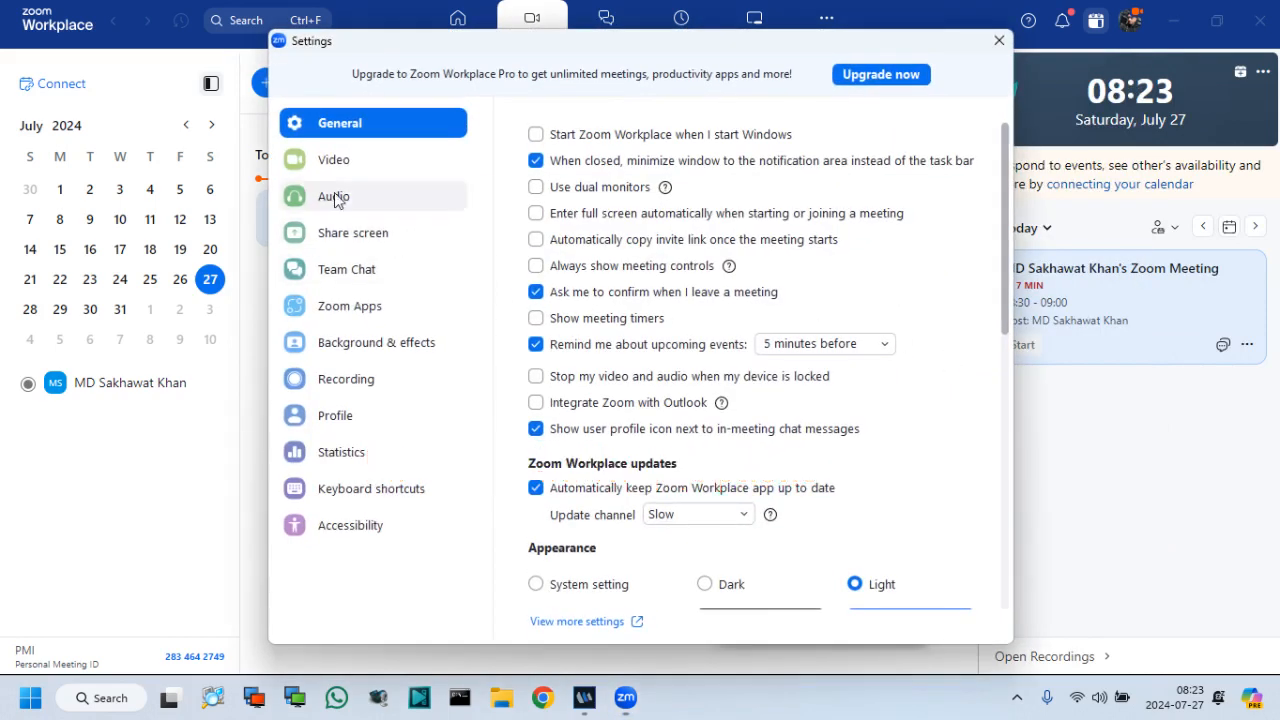
{"action": "mouse_move", "coordinate": [333, 159]}
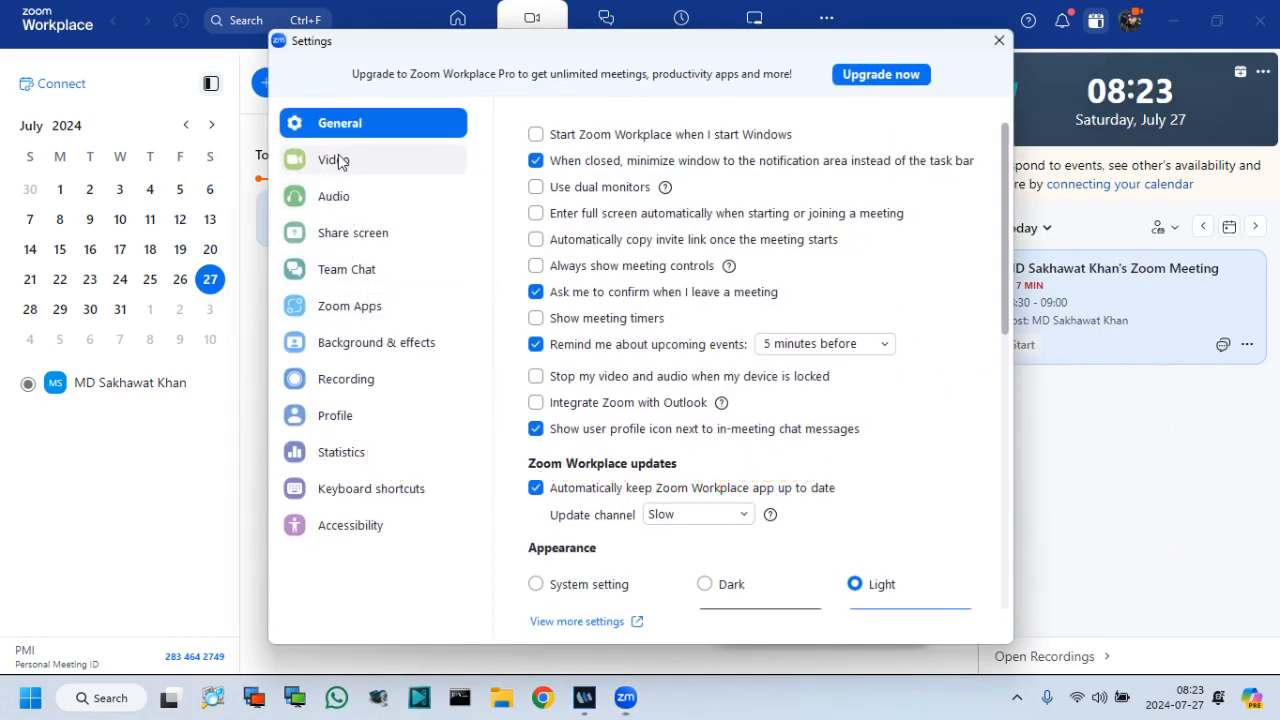
Open Background & effects, show Virtual backgrounds, and set the background to None
{"action": "left_click", "coordinate": [352, 232]}
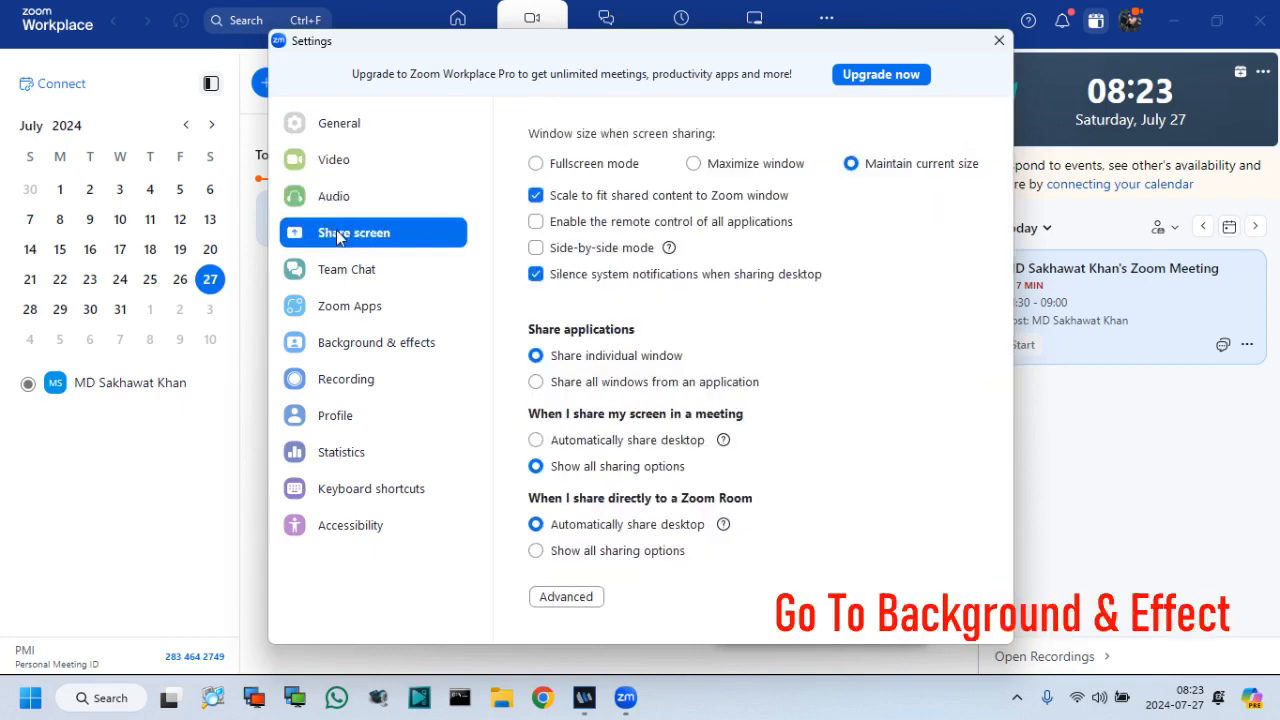
{"action": "left_click", "coordinate": [346, 269]}
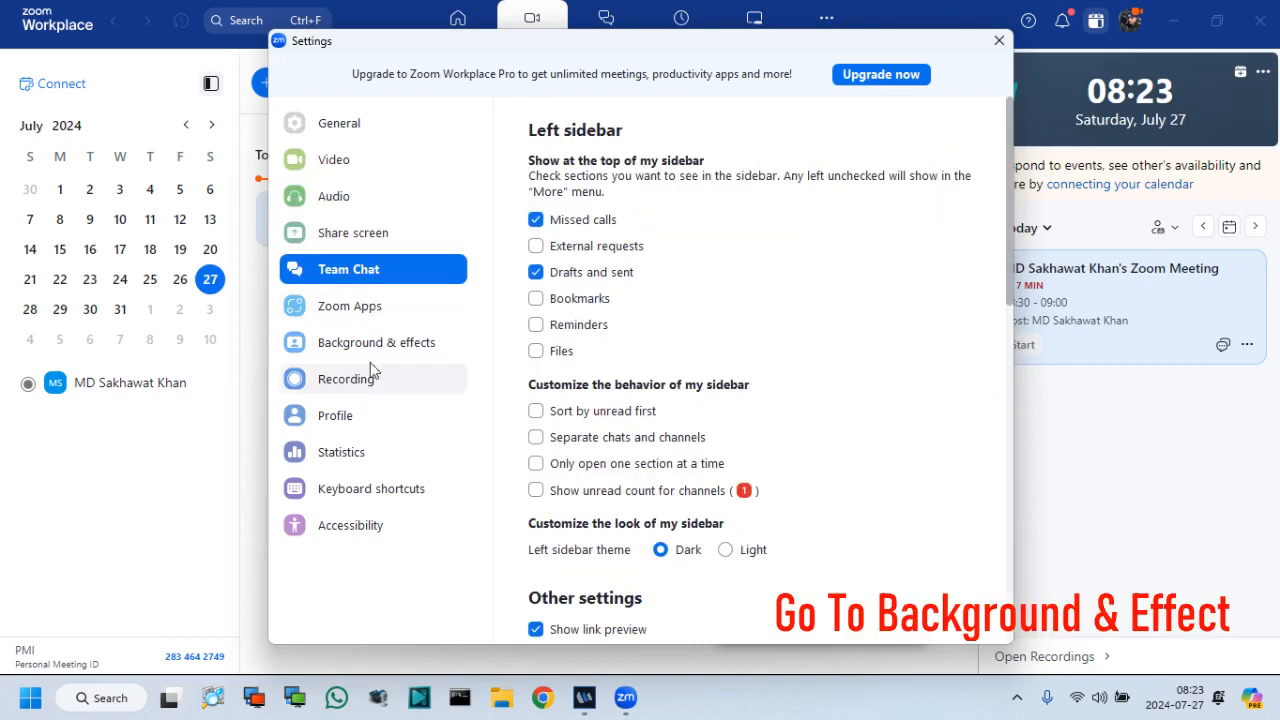
{"action": "left_click", "coordinate": [377, 342]}
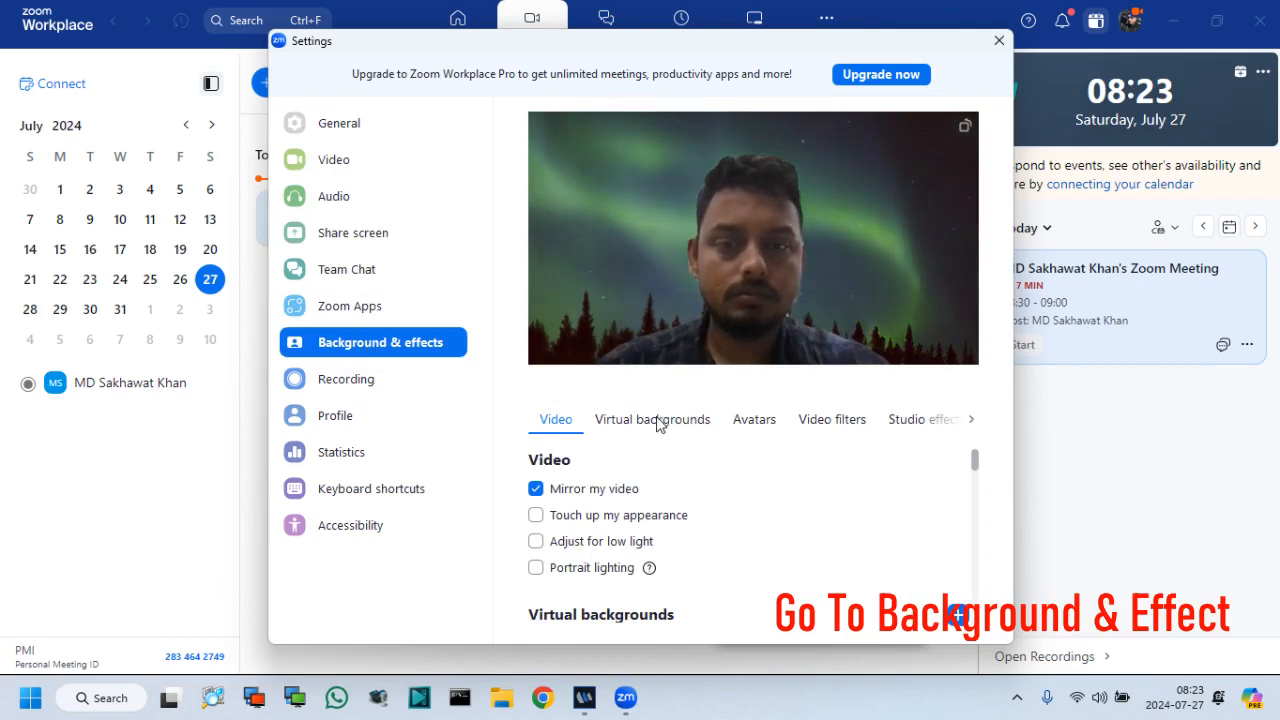
{"action": "left_click", "coordinate": [652, 419]}
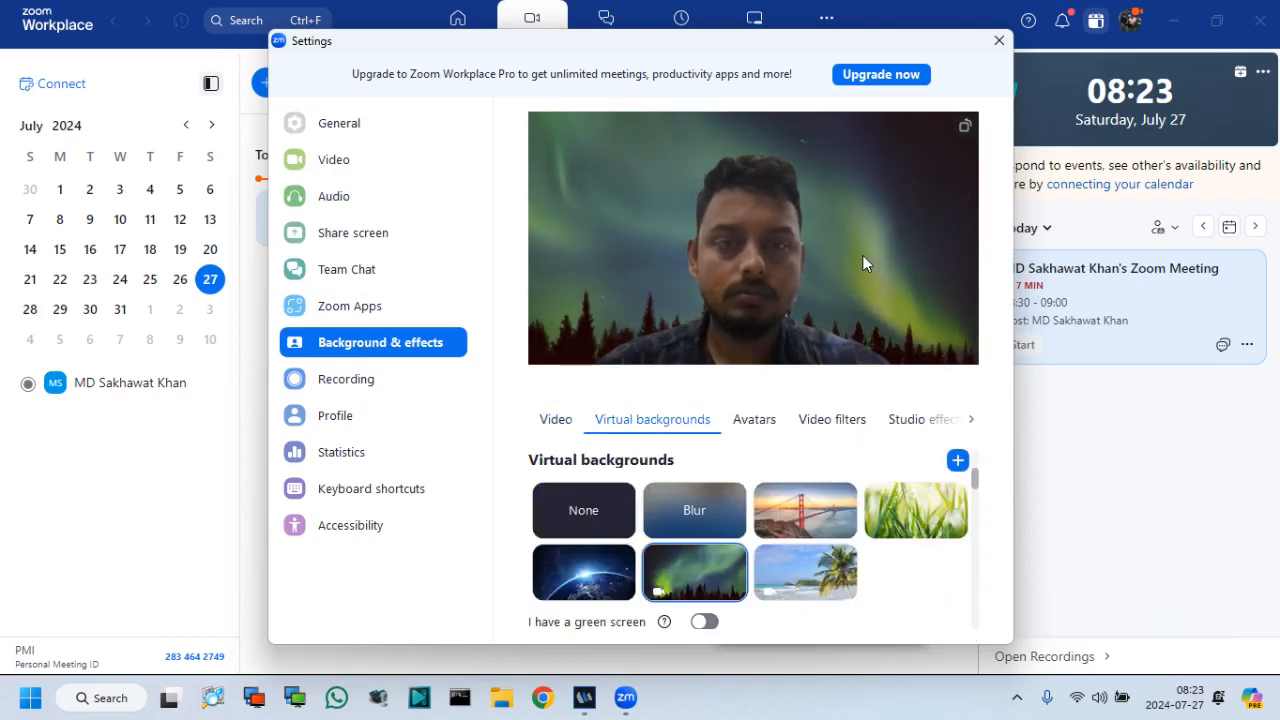
{"action": "left_click", "coordinate": [583, 510]}
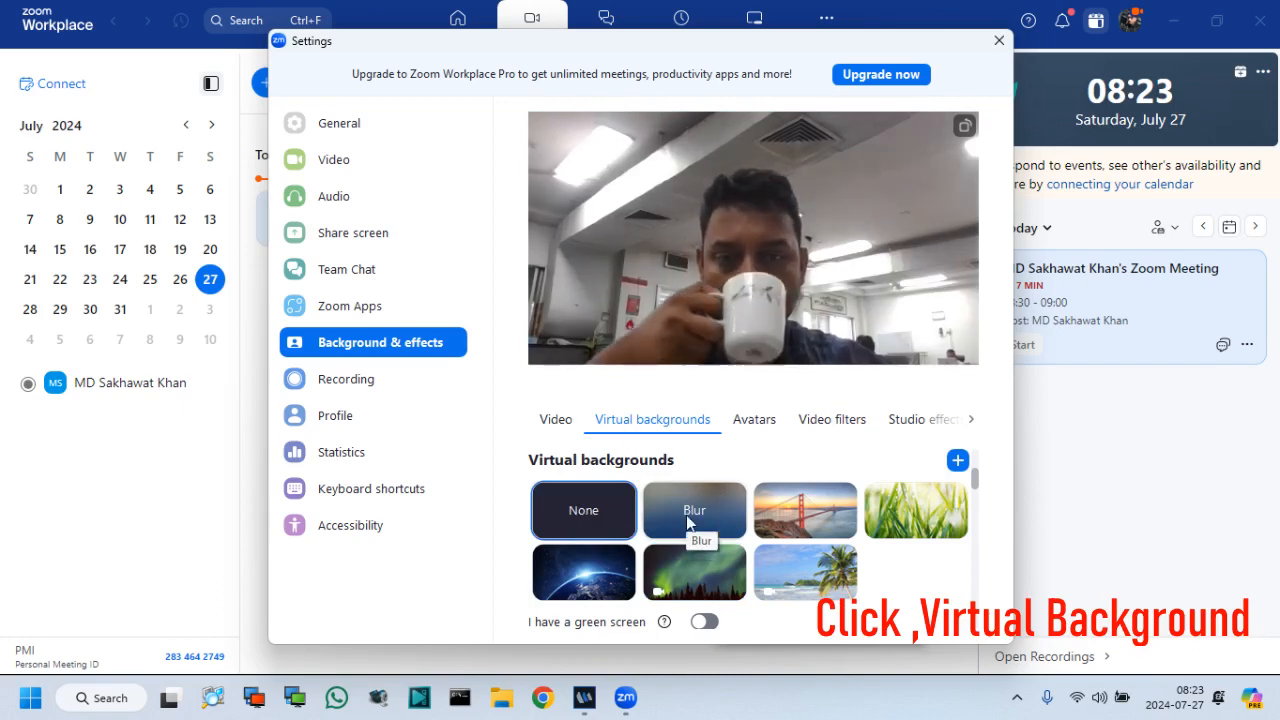
Preview Blur, San Francisco, grass, Earth and Northern Lights, apply Beach, and close Settings
{"action": "left_click", "coordinate": [694, 510]}
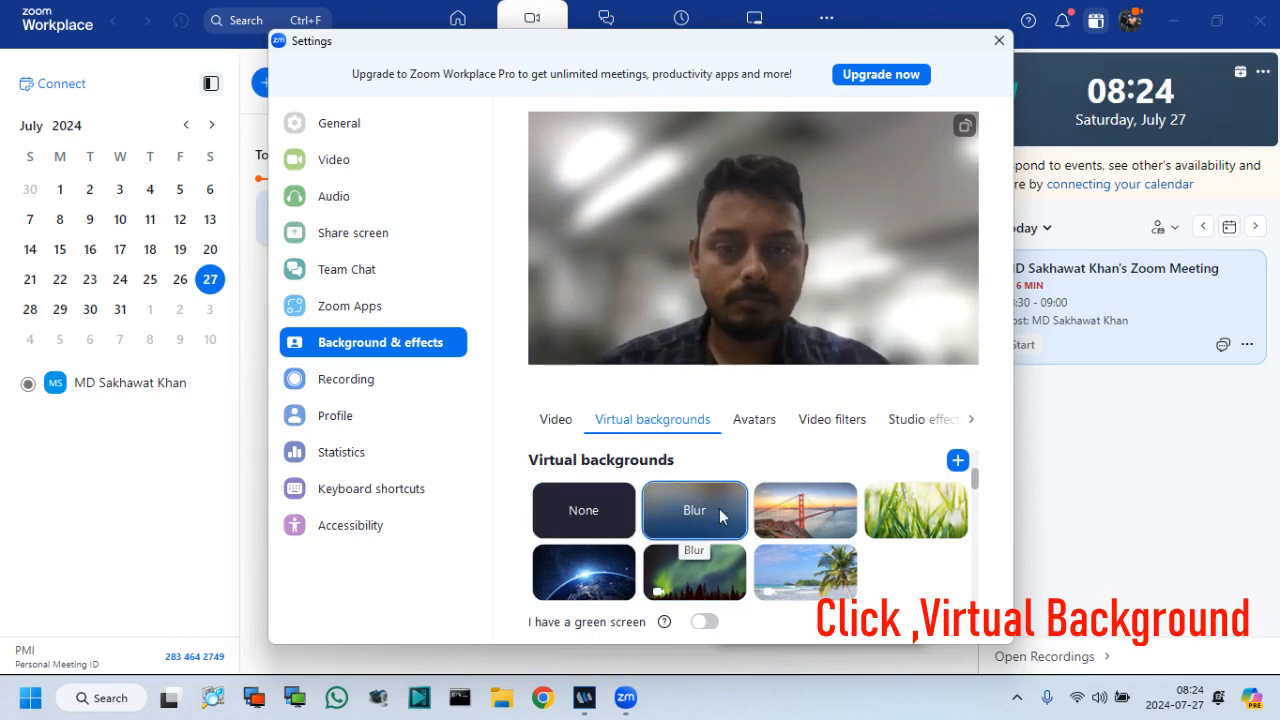
{"action": "left_click", "coordinate": [805, 510]}
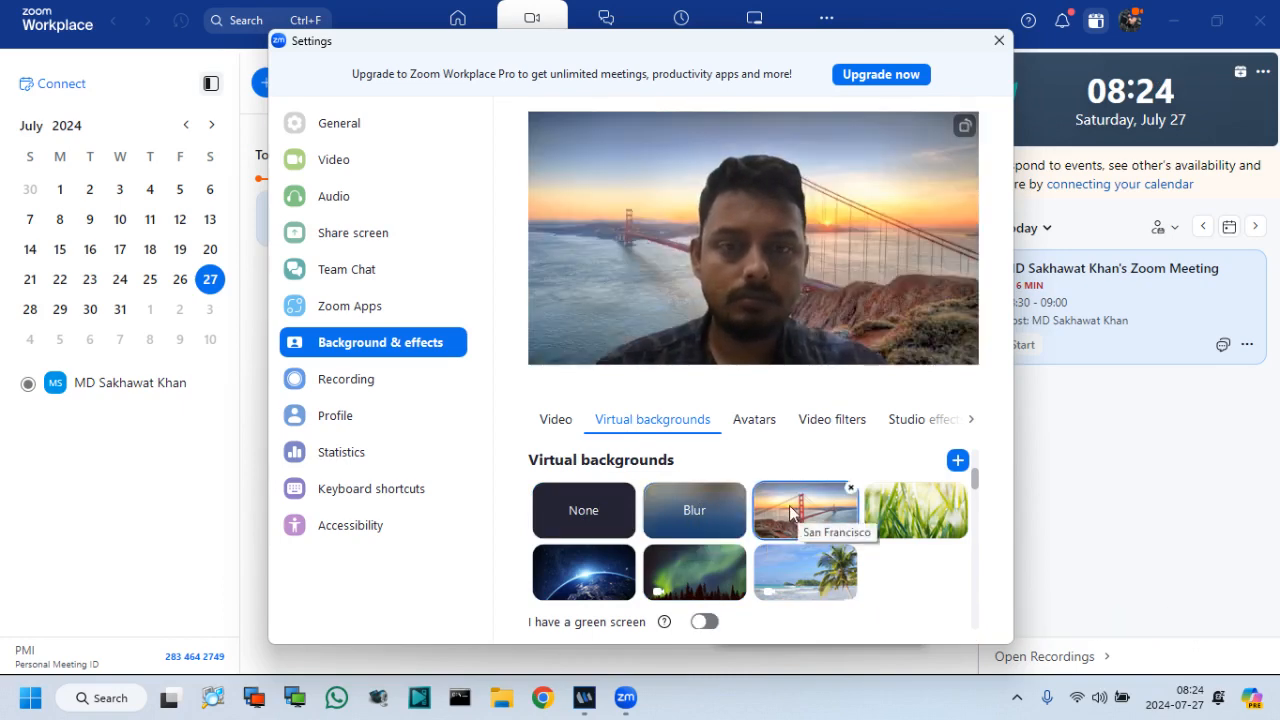
{"action": "left_click", "coordinate": [915, 510]}
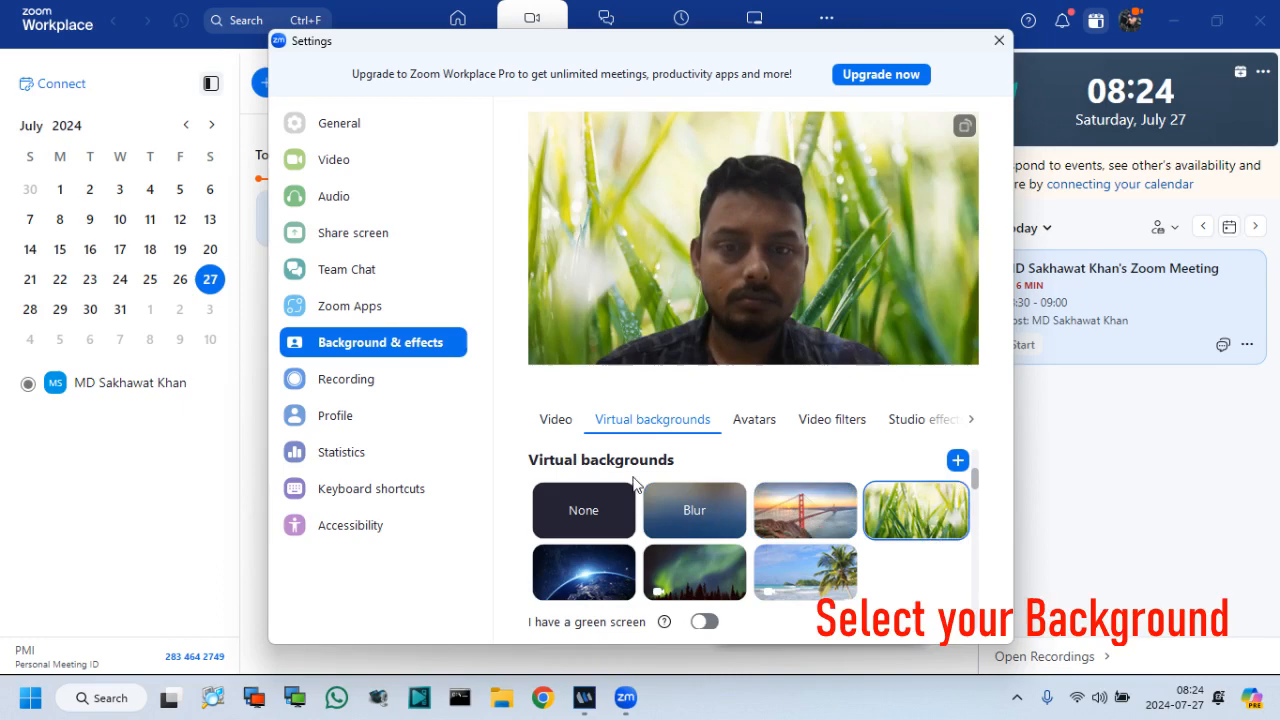
{"action": "left_click", "coordinate": [583, 572]}
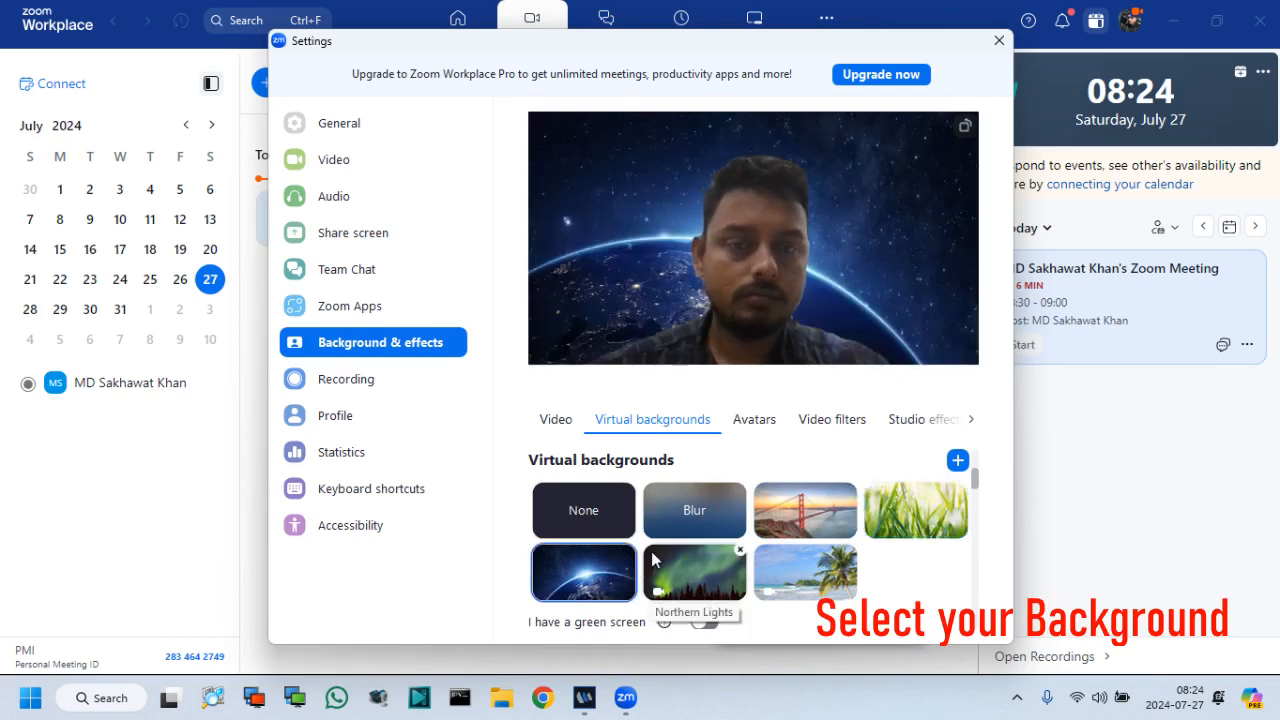
{"action": "left_click", "coordinate": [694, 572]}
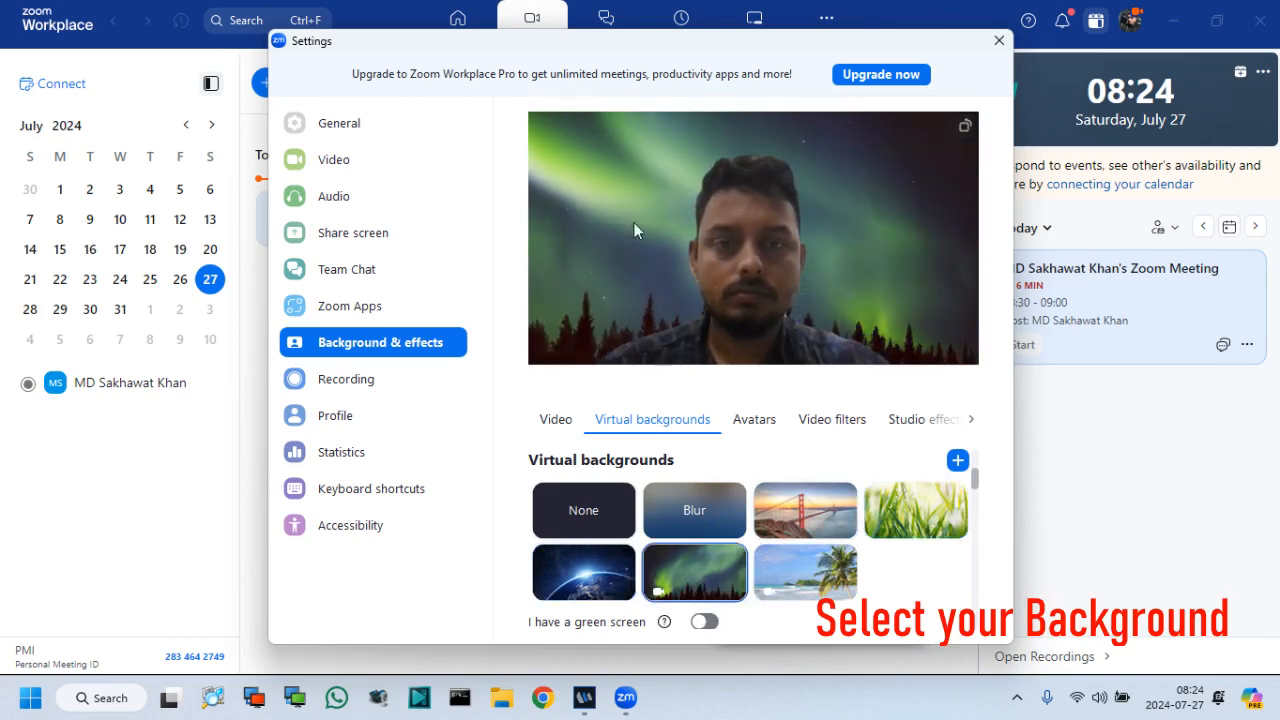
{"action": "left_click", "coordinate": [805, 573]}
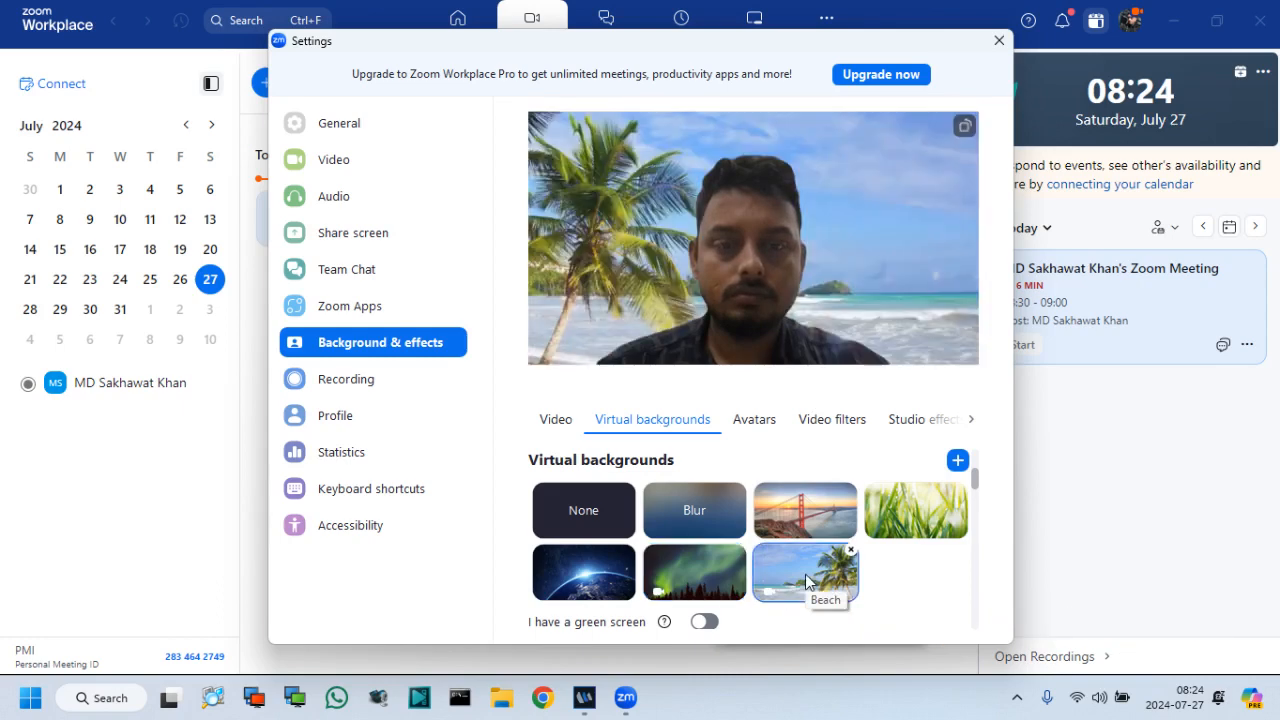
{"action": "left_click", "coordinate": [805, 572]}
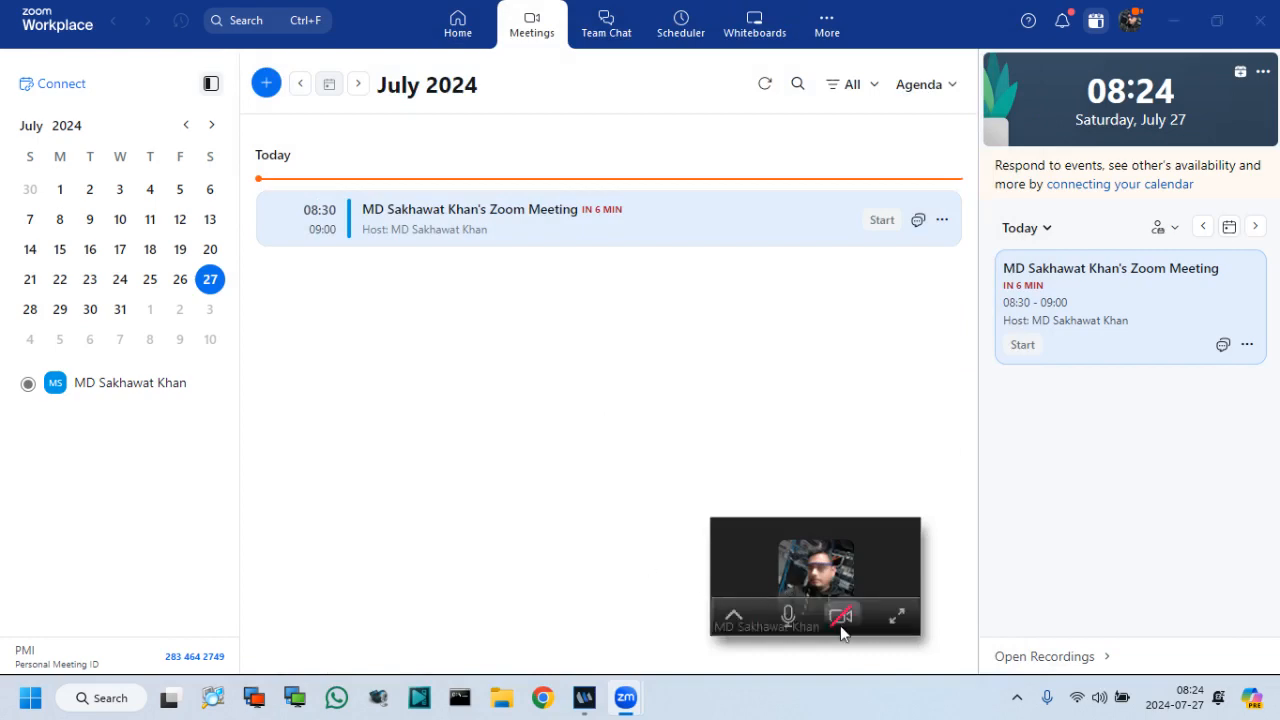
Expand the meeting to view the Beach background, then leave the meeting
{"action": "left_click", "coordinate": [895, 615]}
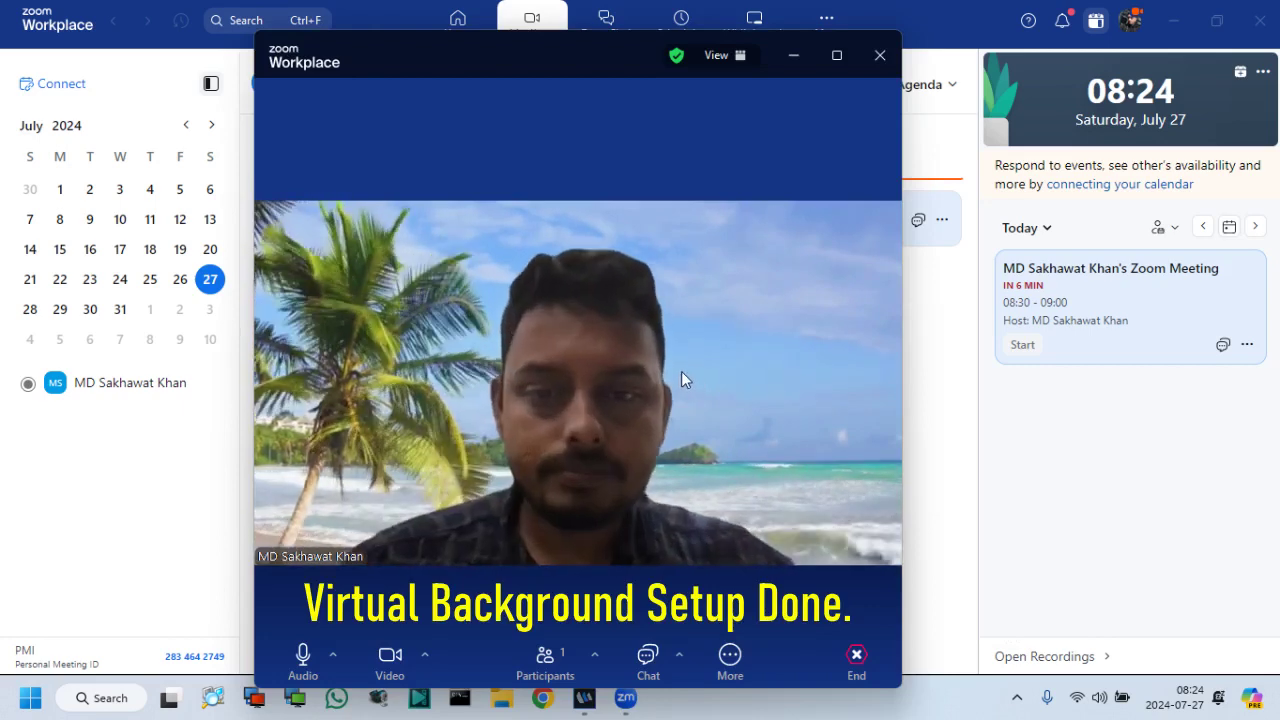
{"action": "mouse_move", "coordinate": [879, 55]}
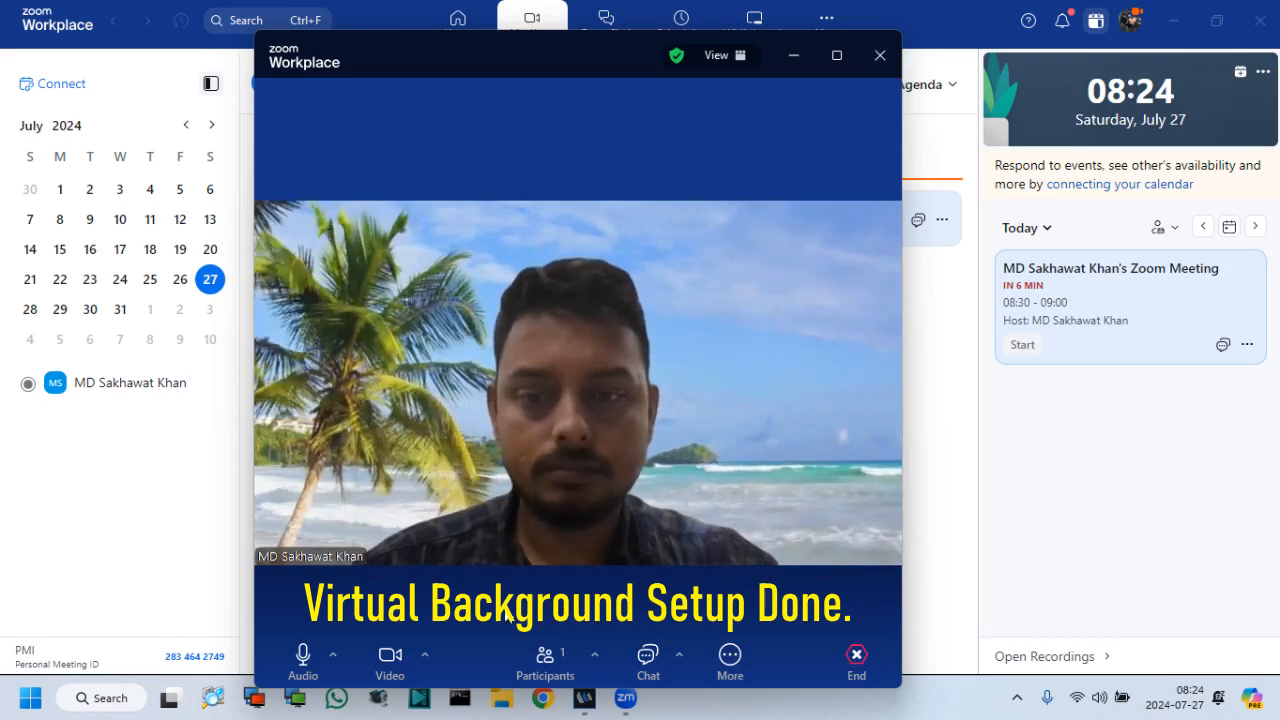
{"action": "left_click", "coordinate": [856, 660]}
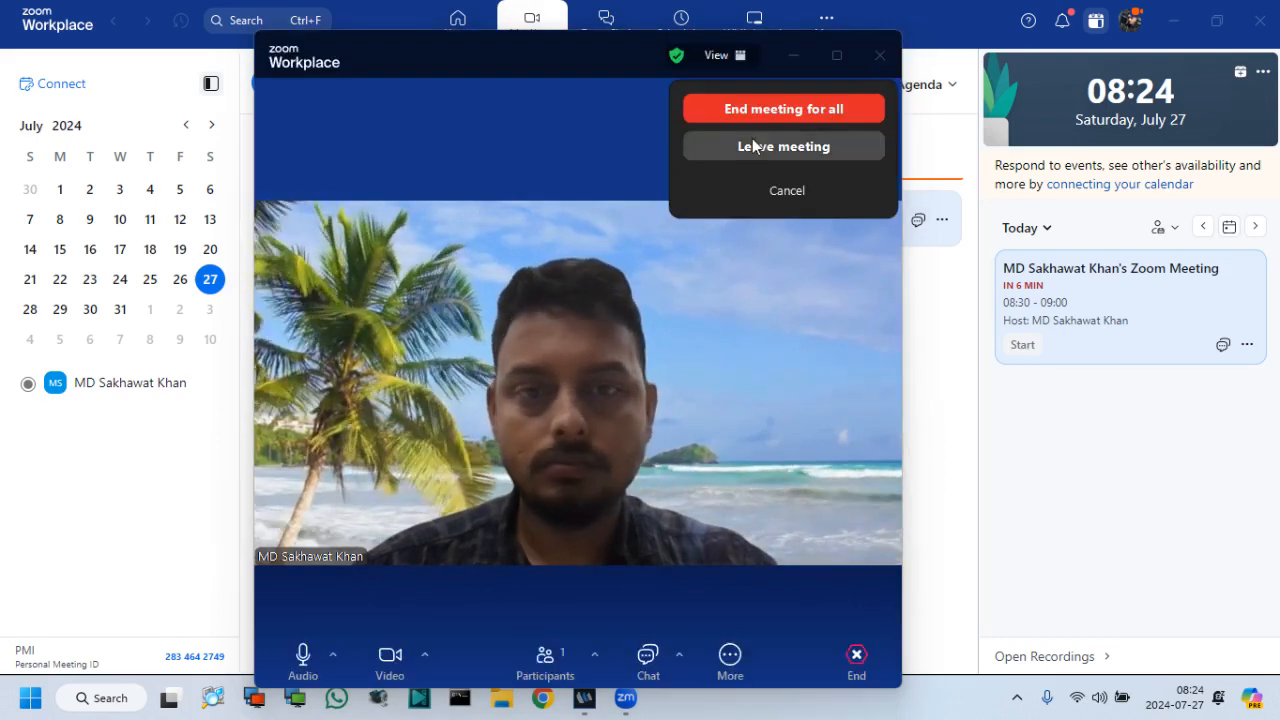
{"action": "left_click", "coordinate": [783, 146]}
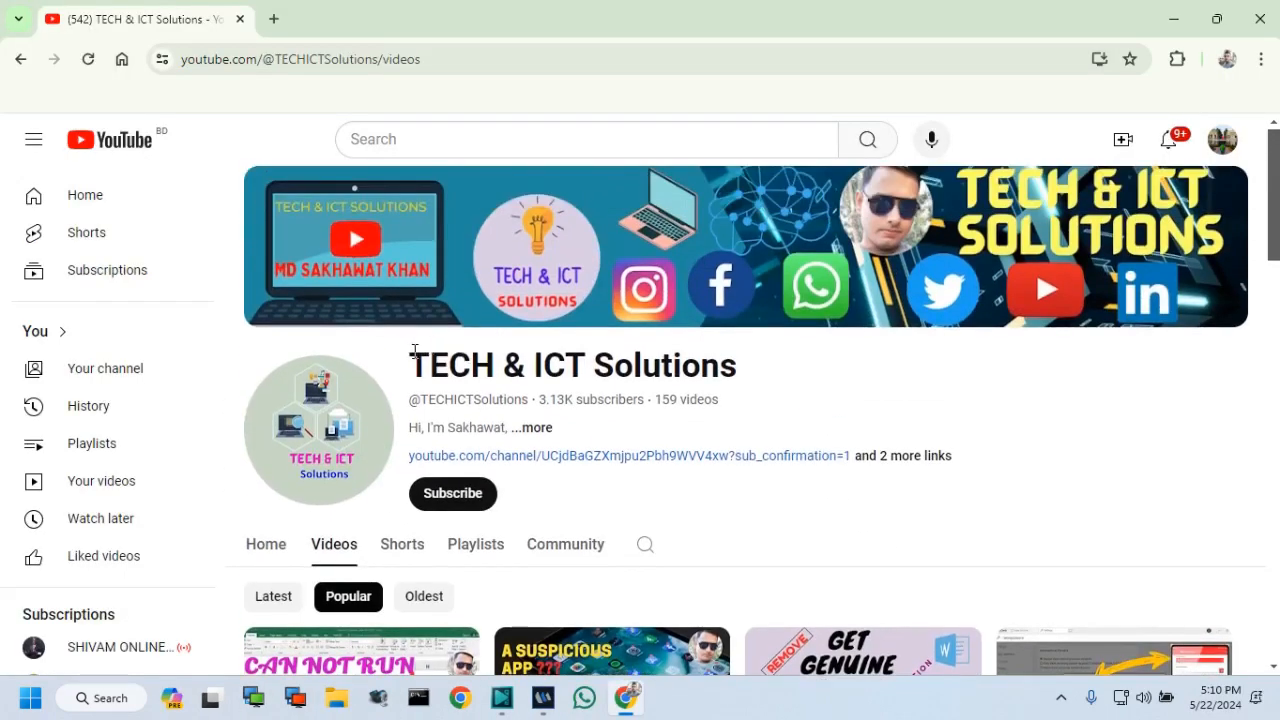
{"action": "mouse_move", "coordinate": [452, 493]}
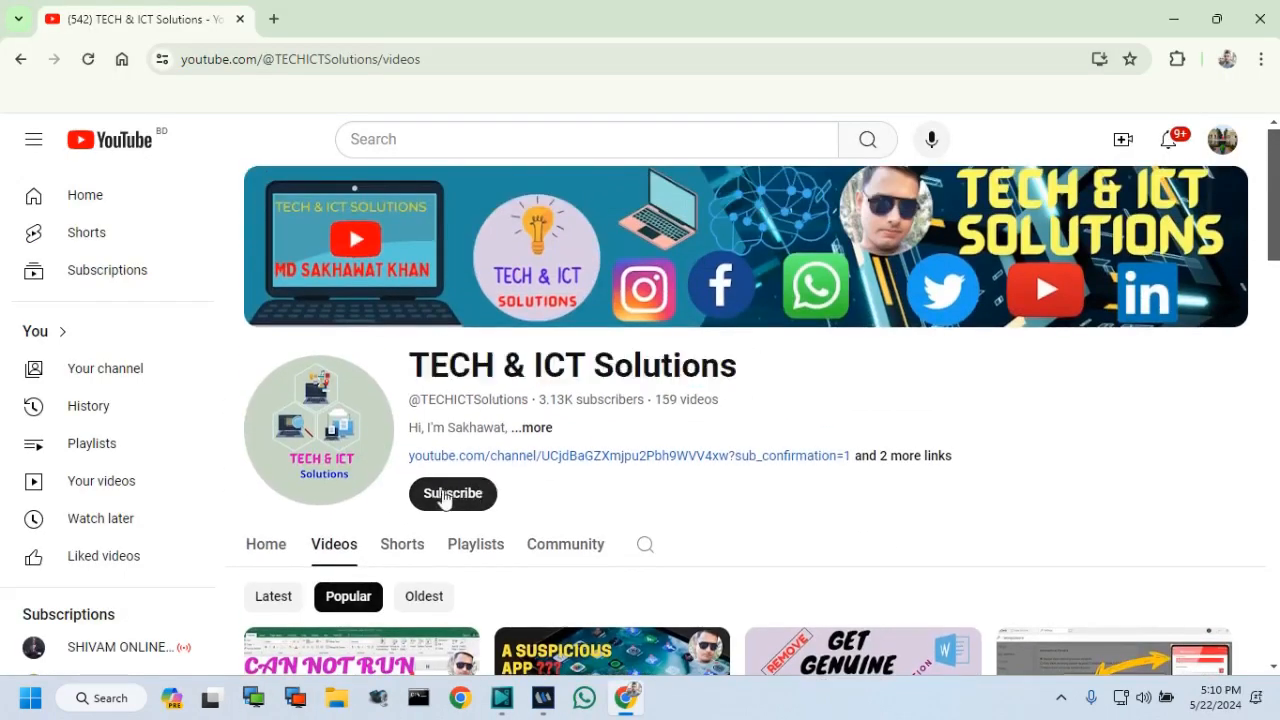
Subscribe to TECH & ICT Solutions and set its notifications to All
{"action": "left_click", "coordinate": [452, 493]}
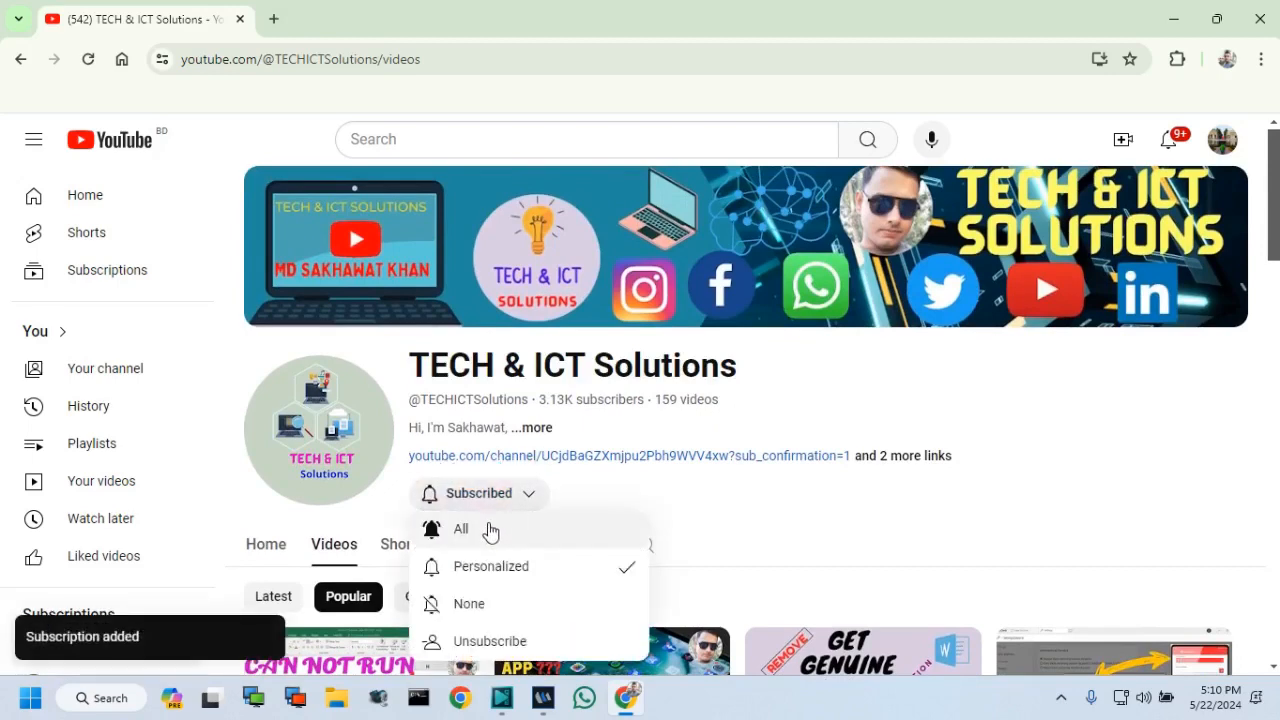
{"action": "left_click", "coordinate": [461, 528]}
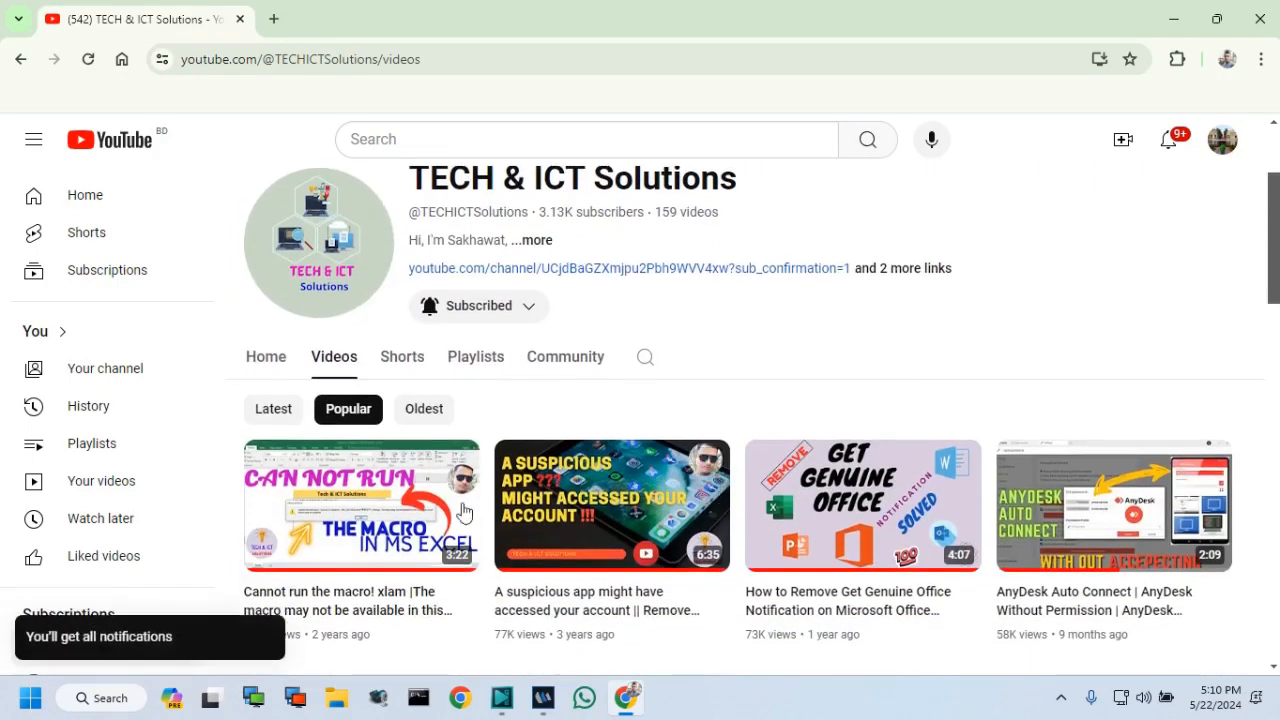